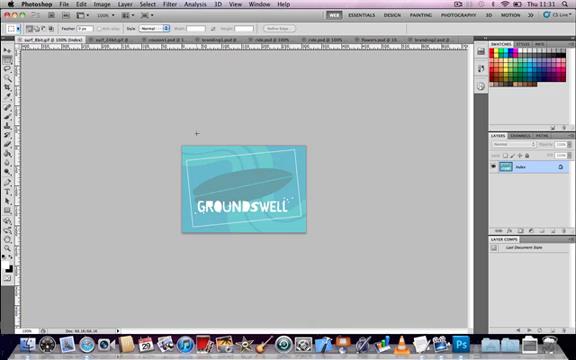
{"action": "mouse_move", "coordinate": [297, 130]}
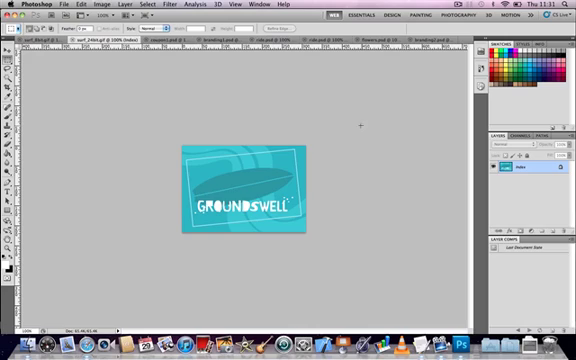
{"action": "mouse_move", "coordinate": [250, 227]}
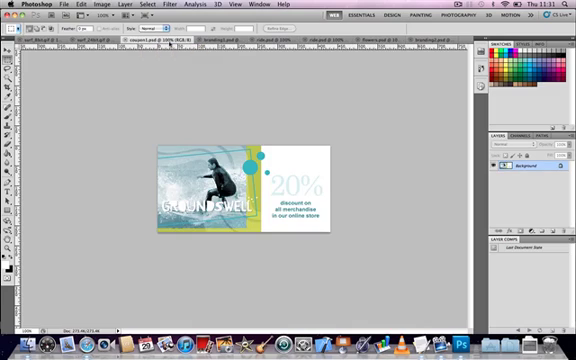
{"action": "mouse_move", "coordinate": [416, 133]}
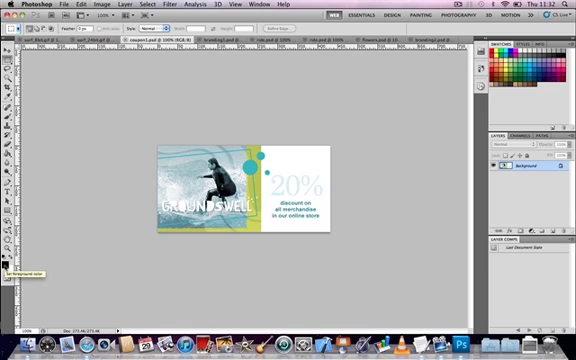
Set the foreground colour to purple #6726c0 in the Color Picker, replacing the red.
{"action": "left_click", "coordinate": [14, 252]}
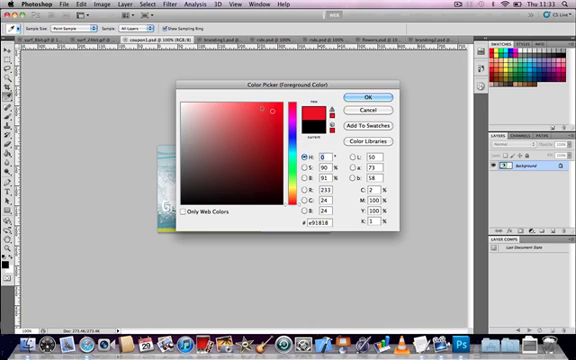
{"action": "left_click", "coordinate": [258, 145]}
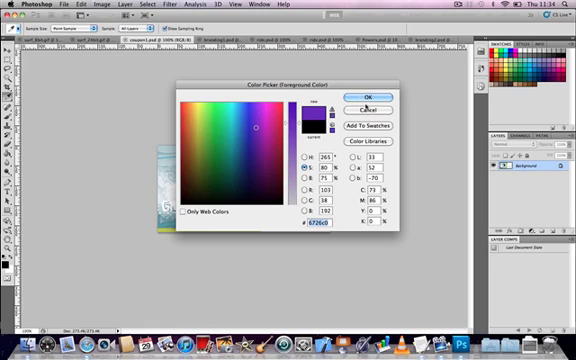
{"action": "left_click", "coordinate": [363, 96]}
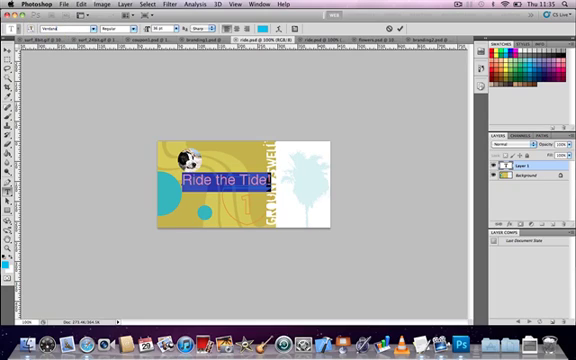
Set 'Ride the Tide!' in Snell Roundhand and replace the swatches with Web Safe Colors.
{"action": "left_click", "coordinate": [63, 42]}
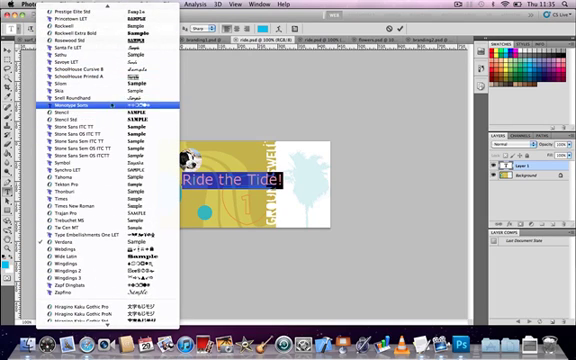
{"action": "left_click", "coordinate": [80, 101]}
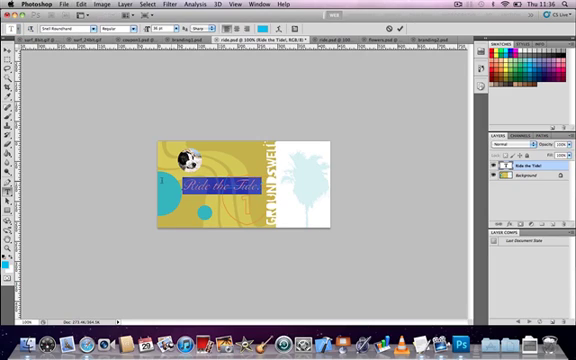
{"action": "key", "text": "cmd+h"}
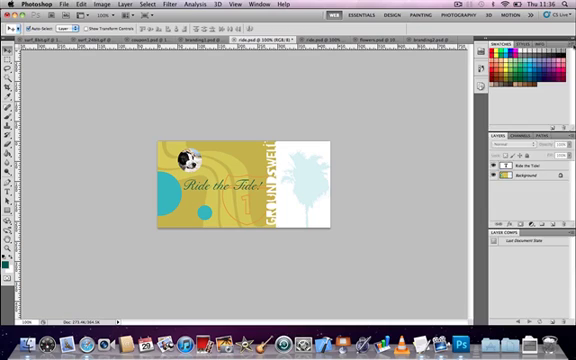
{"action": "left_click", "coordinate": [567, 38]}
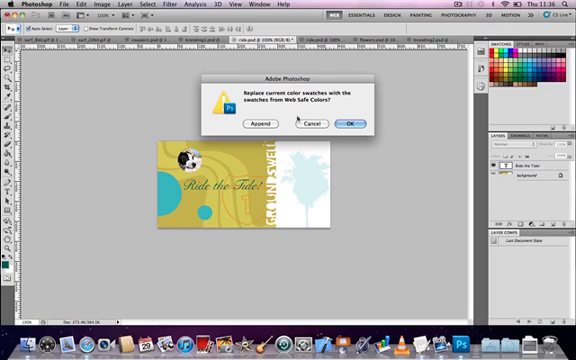
{"action": "left_click", "coordinate": [352, 123]}
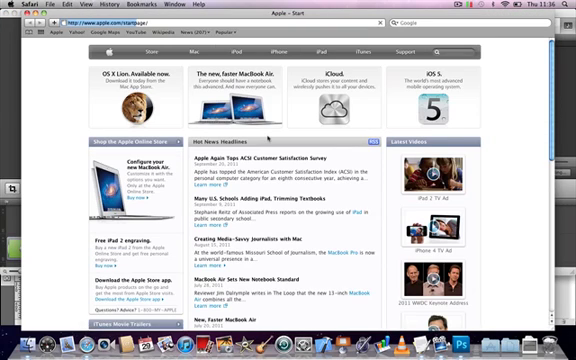
{"action": "mouse_move", "coordinate": [268, 135]}
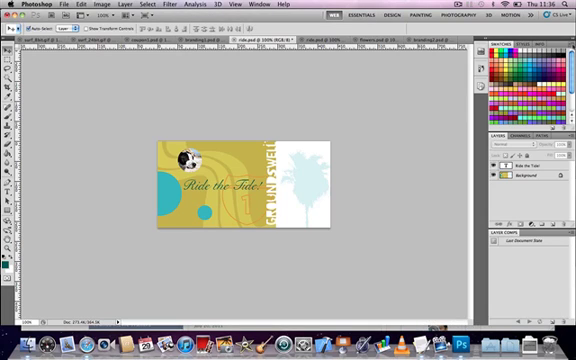
Save sampled colours as swatches named Light Blue and Skin, plus a grey and black.
{"action": "left_click", "coordinate": [568, 42]}
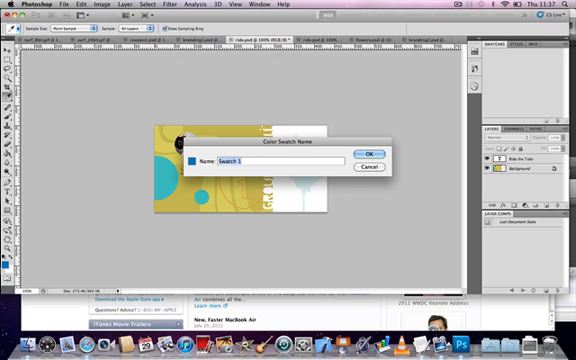
{"action": "type", "text": "Light Blue"}
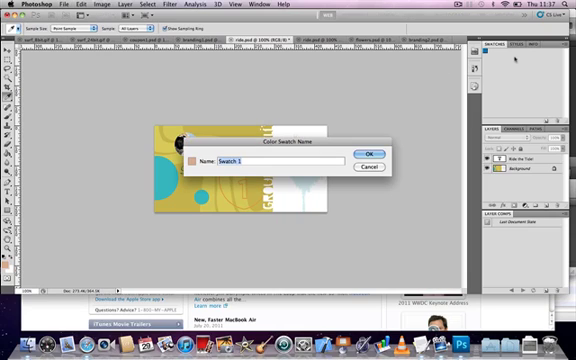
{"action": "type", "text": "Skin"}
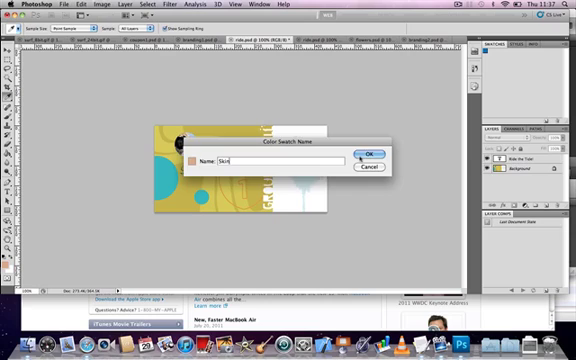
{"action": "left_click", "coordinate": [365, 152]}
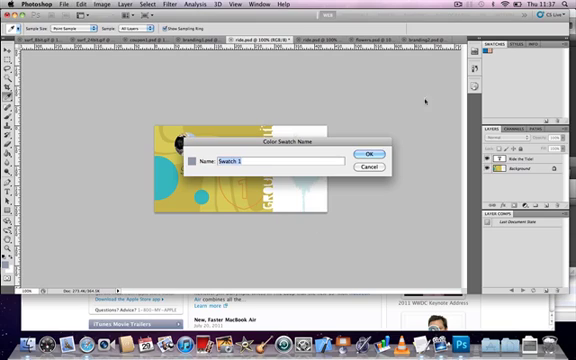
{"action": "left_click", "coordinate": [366, 153]}
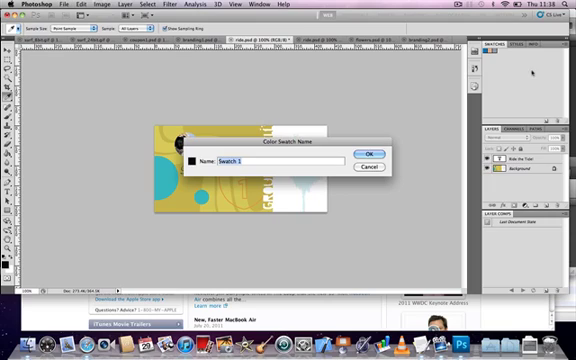
{"action": "left_click", "coordinate": [373, 152]}
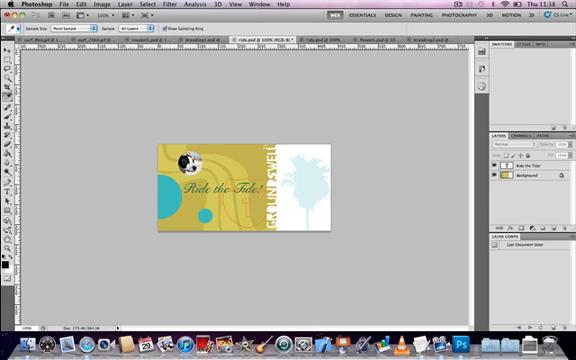
{"action": "left_click", "coordinate": [266, 5]}
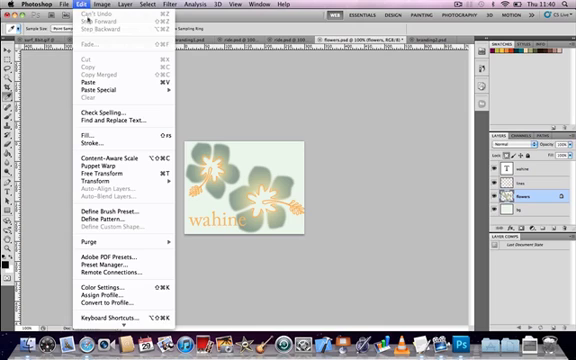
Bring up the Fill options for the flowers layer.
{"action": "left_click", "coordinate": [69, 137]}
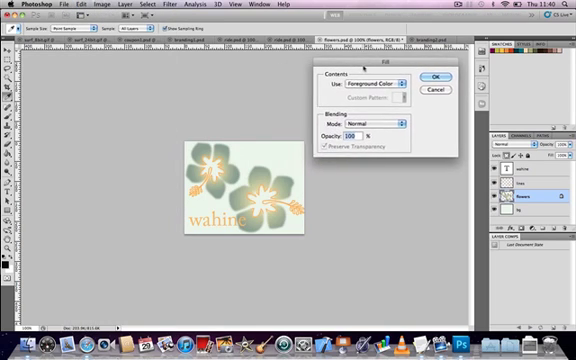
Set the Fill's Use option to Color to pick a custom fill colour.
{"action": "left_click", "coordinate": [430, 78]}
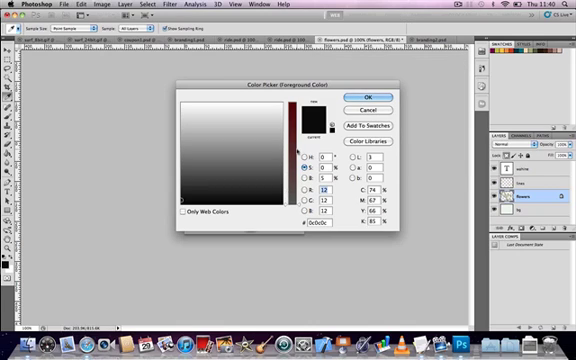
{"action": "left_click", "coordinate": [290, 156]}
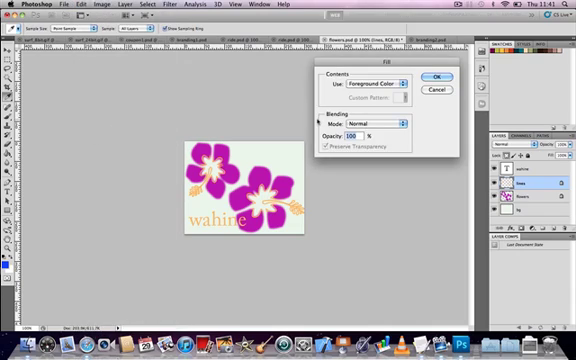
Choose a custom Color for the lines layer's fill.
{"action": "left_click", "coordinate": [446, 80]}
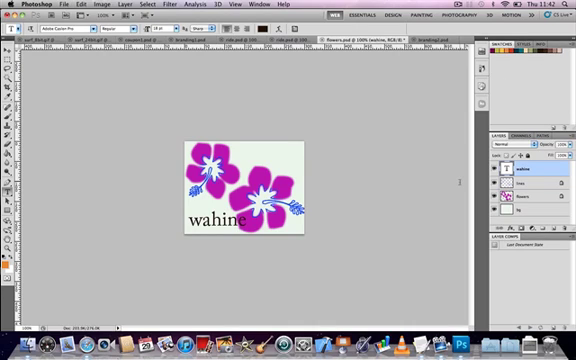
Select the wahine text layer's text for editing.
{"action": "double_click", "coordinate": [213, 222]}
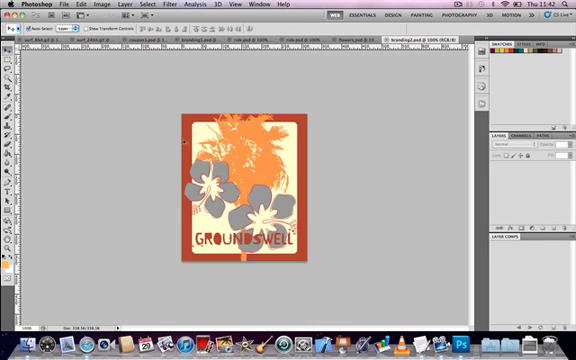
{"action": "mouse_move", "coordinate": [276, 163]}
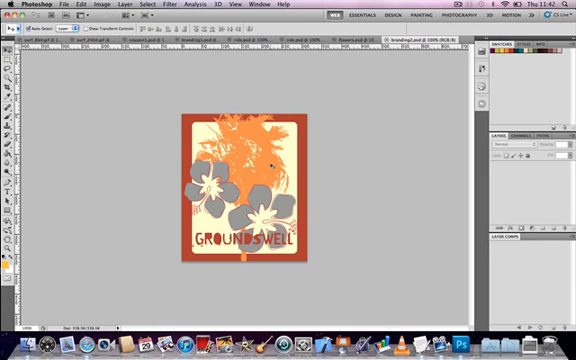